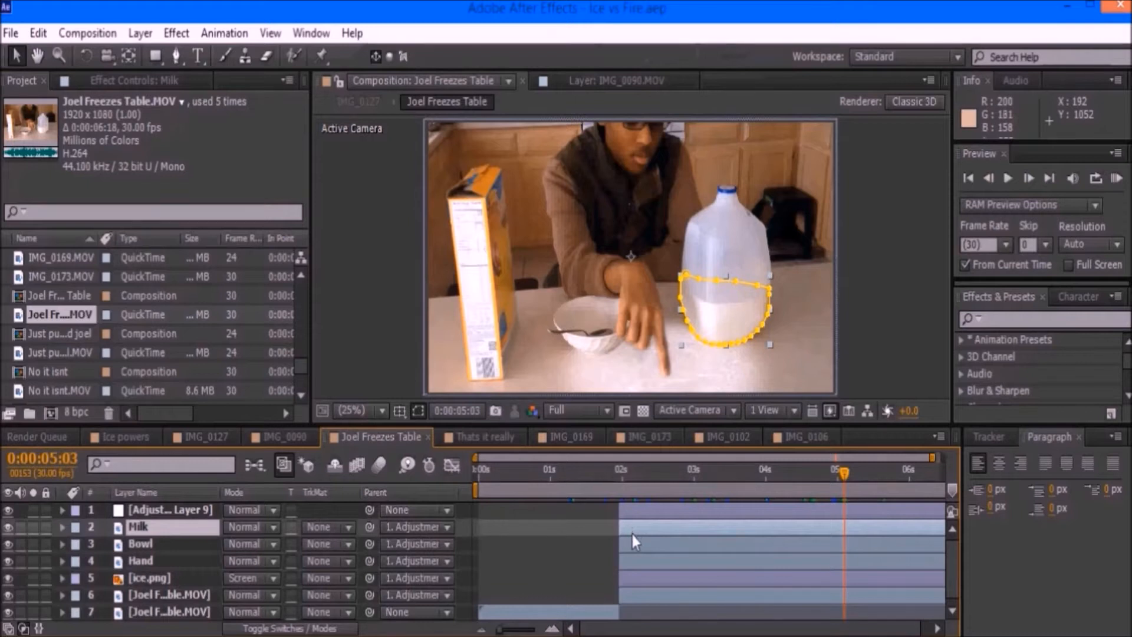
Reveal the bowl and hand traced masks, then scrub to the finger-touch frame
left_click(140, 546)
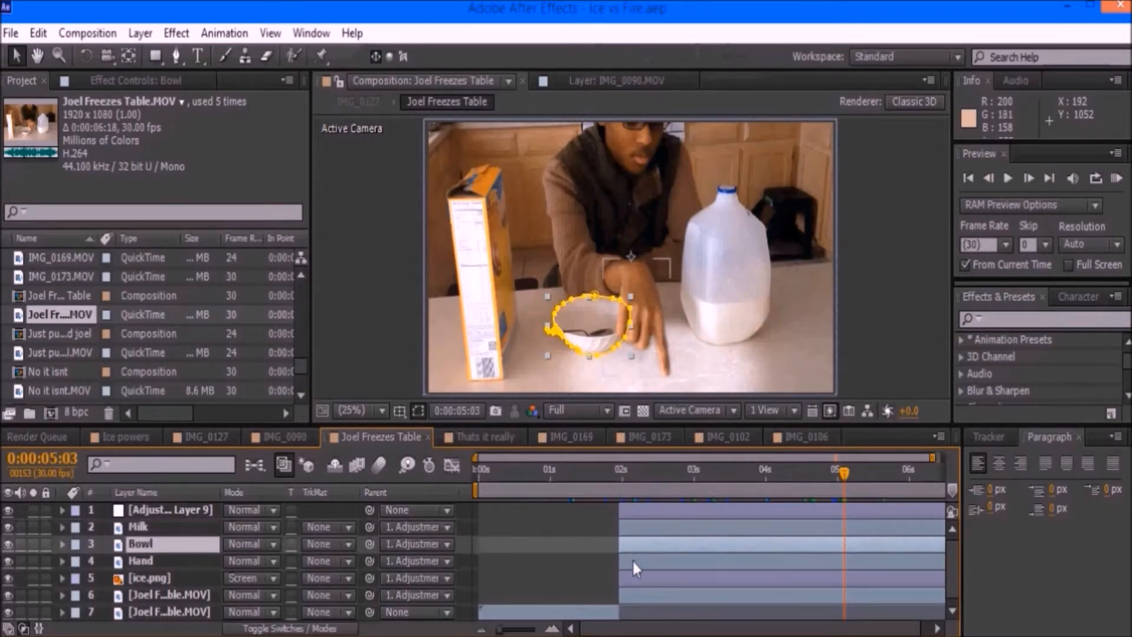
left_click(141, 561)
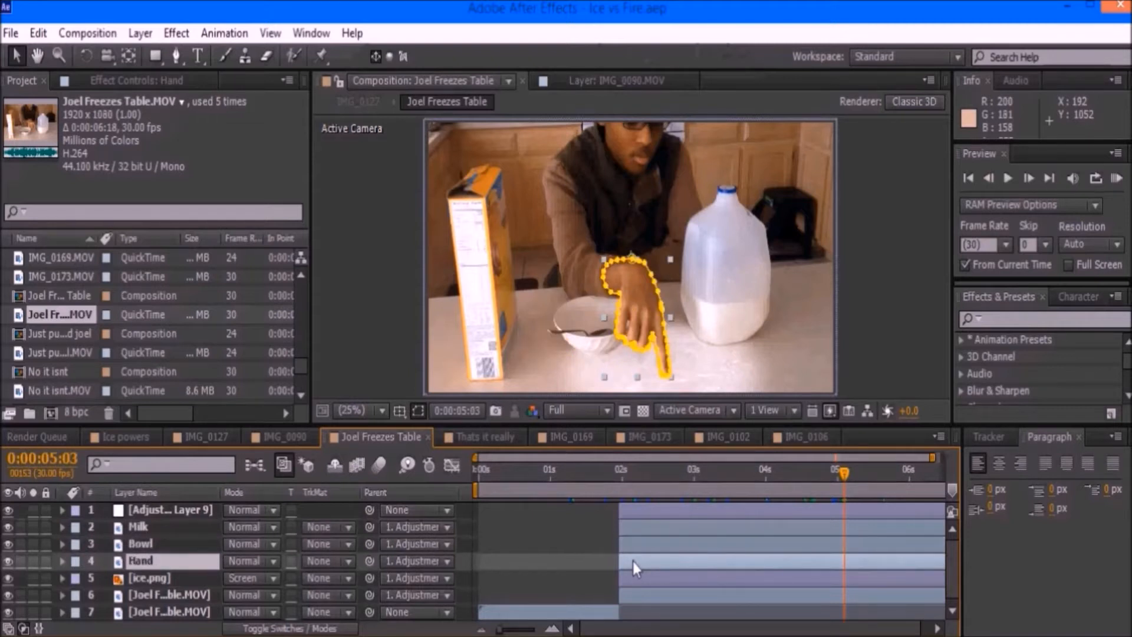
left_click(149, 578)
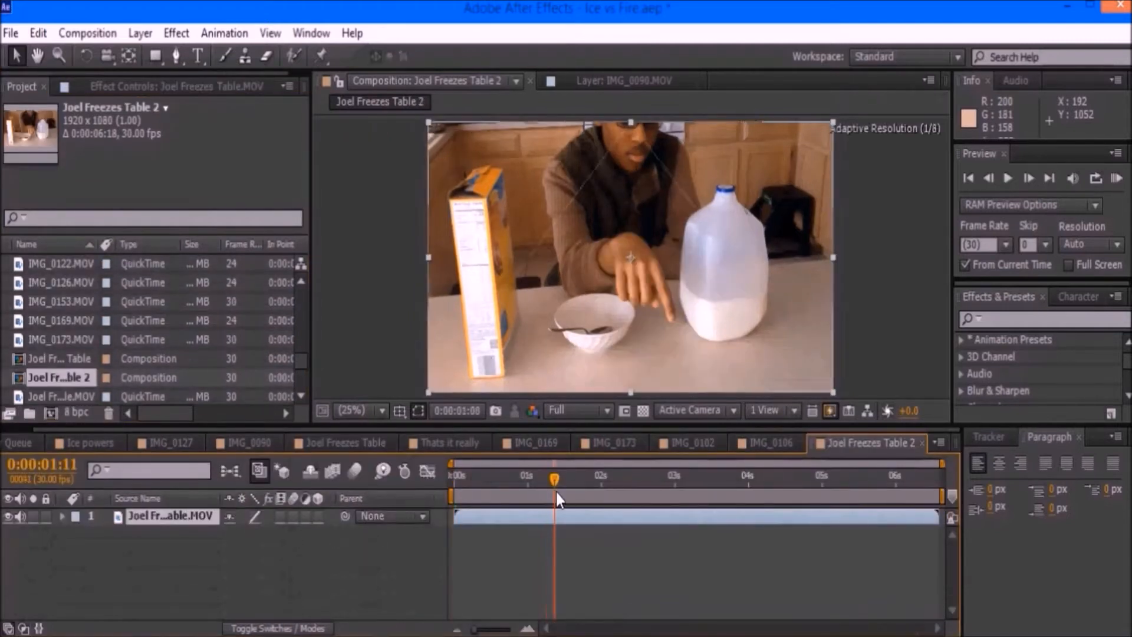
left_click_drag(556, 475, 581, 475)
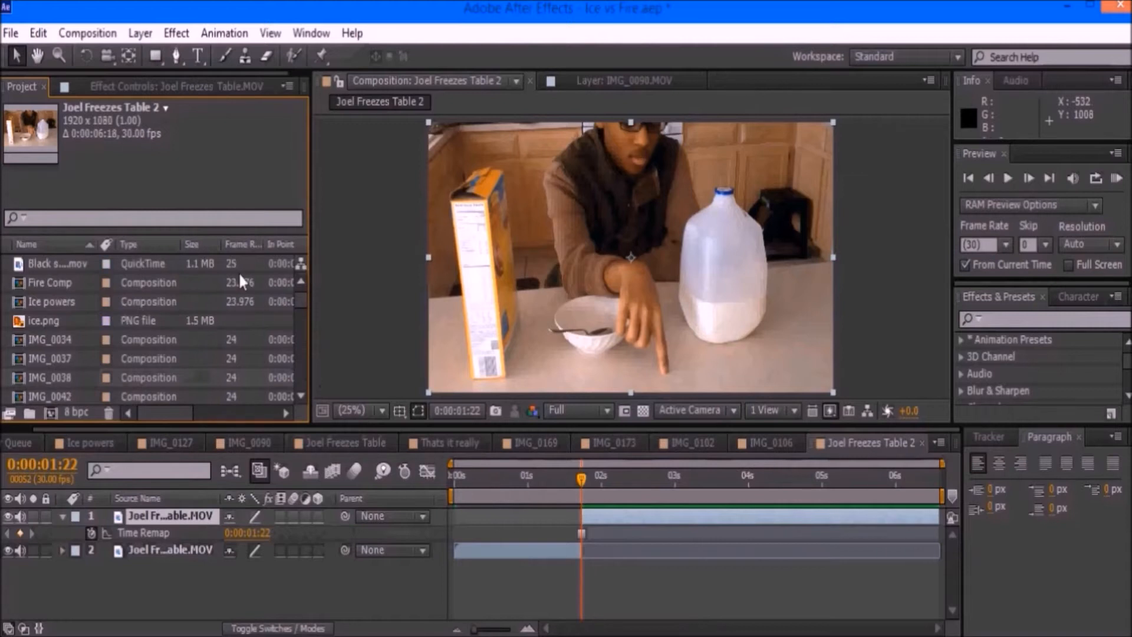
Add ice.png in Screen mode and enlarge it to cover the tabletop
left_click(45, 321)
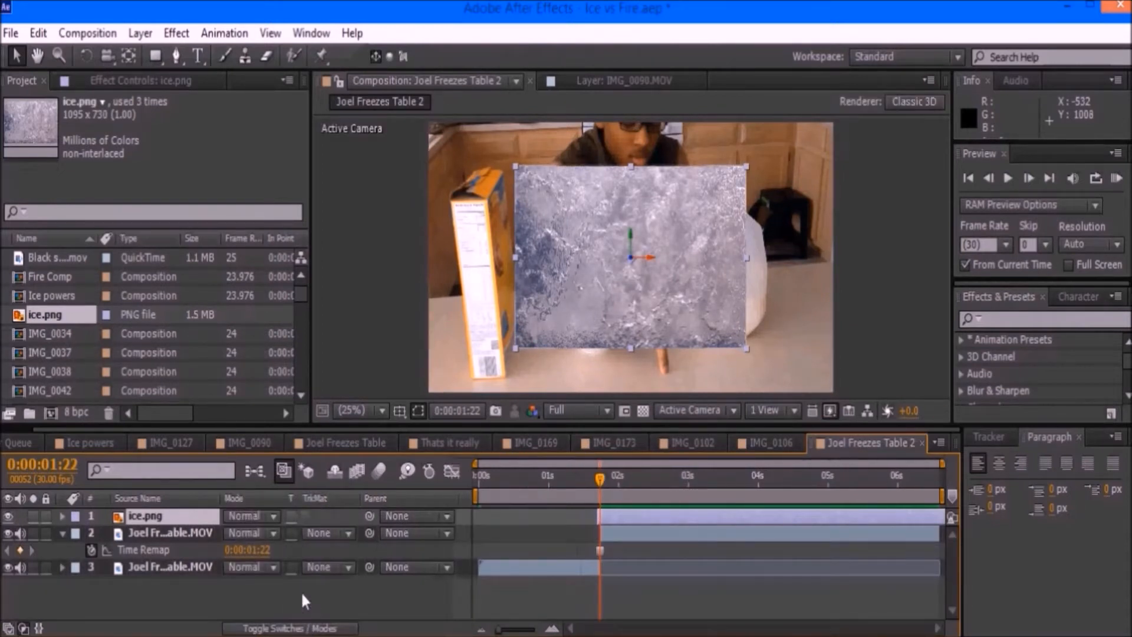
left_click(249, 515)
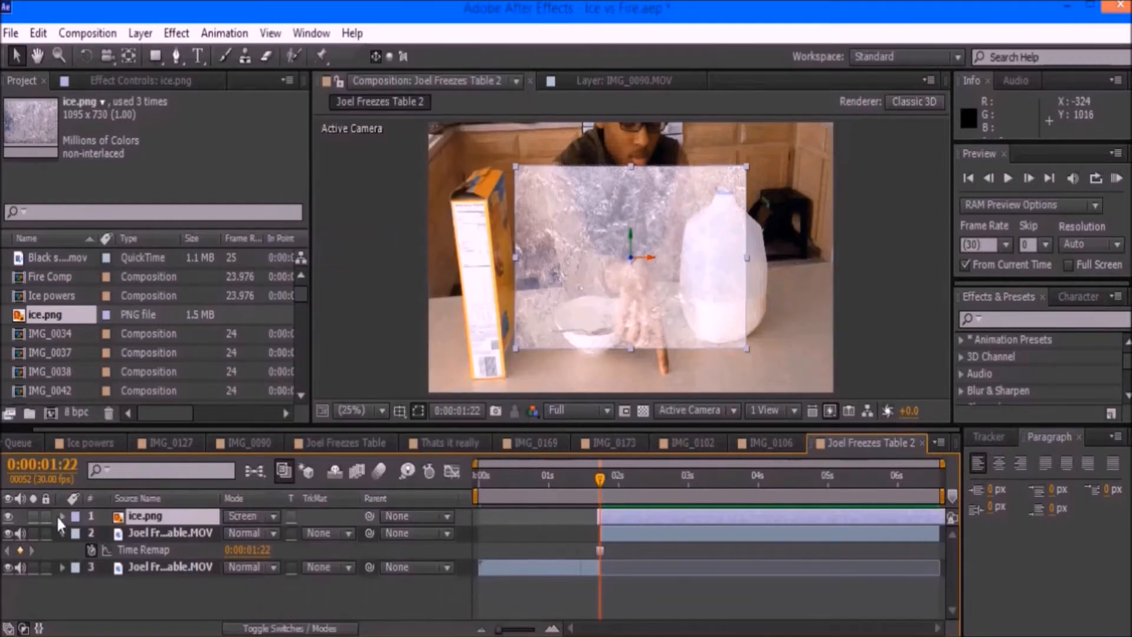
left_click(61, 515)
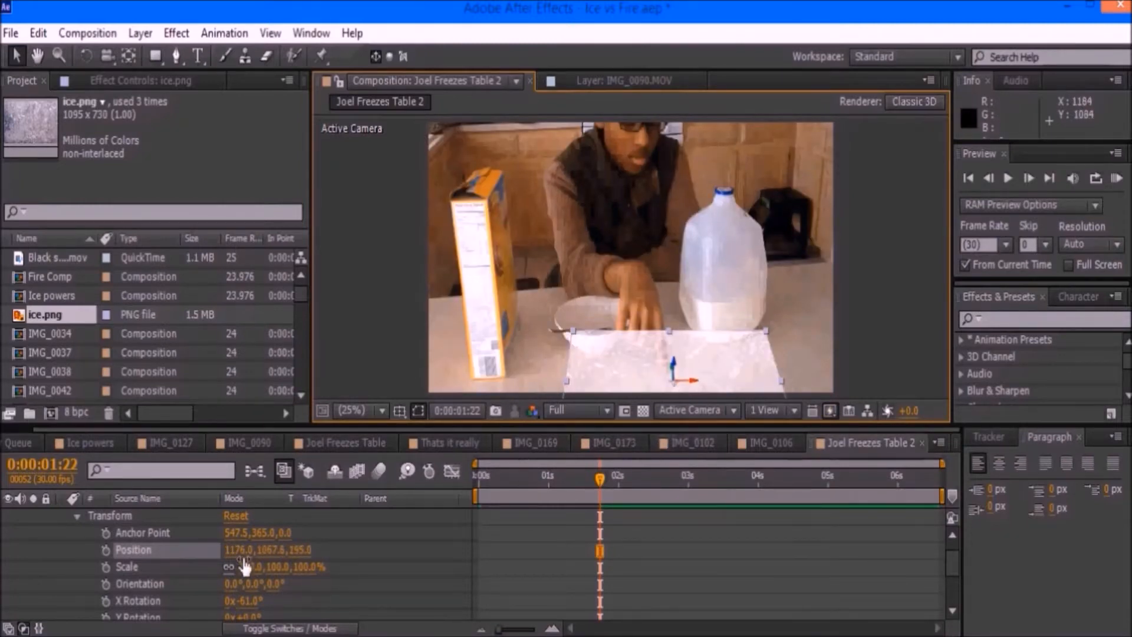
left_click_drag(274, 566, 303, 566)
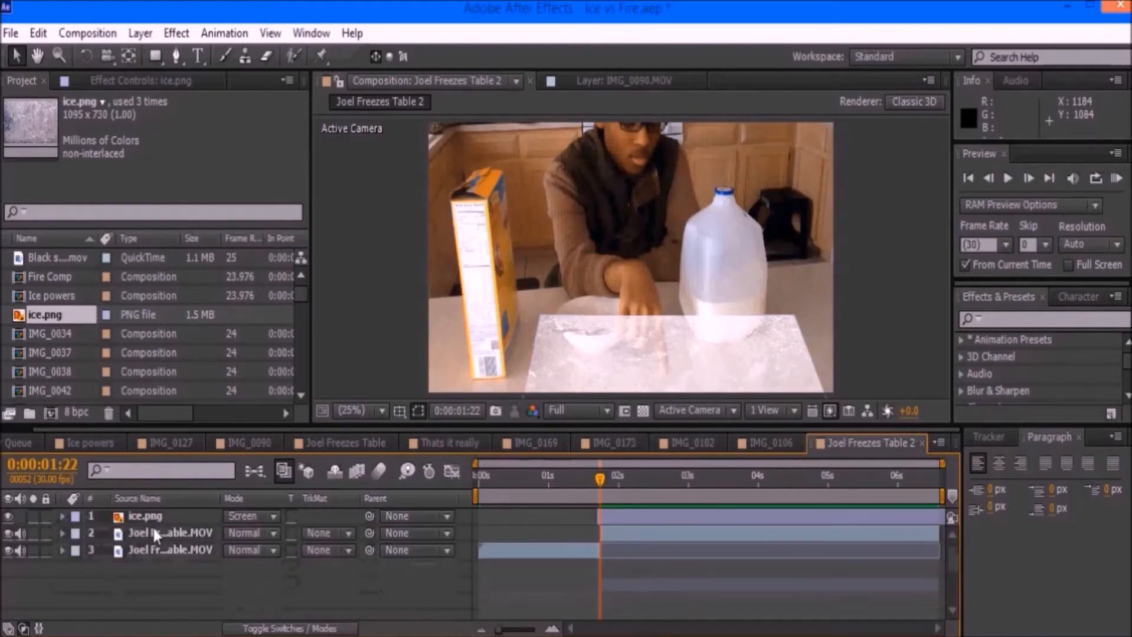
Duplicate the footage layer and rename the copies 'Hand' and 'Bowl'
left_click(171, 532)
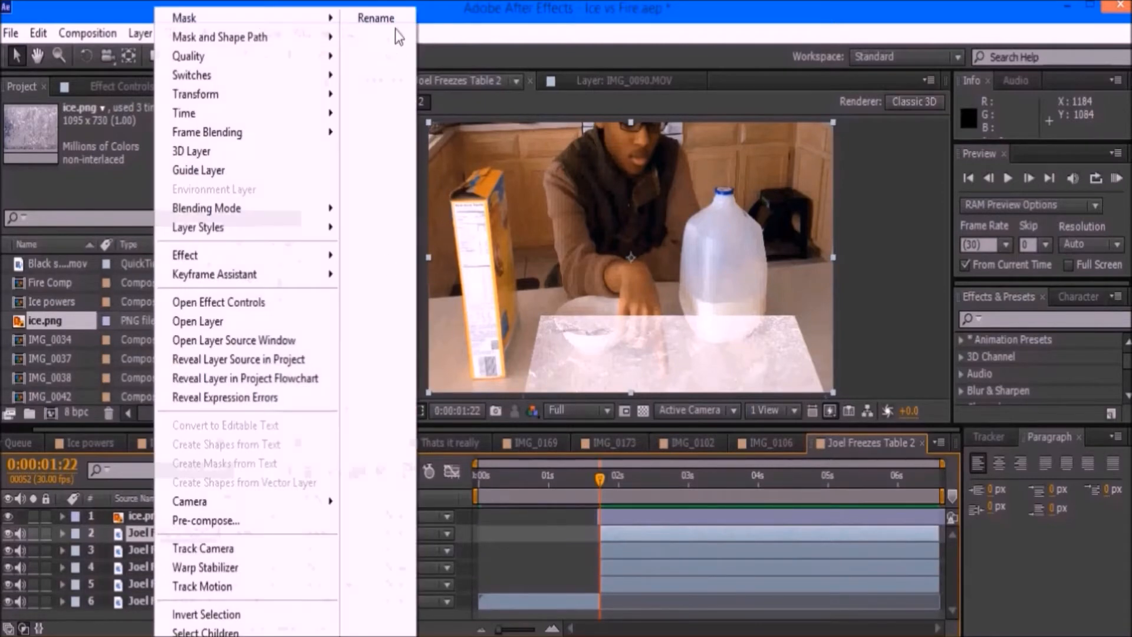
left_click(376, 17)
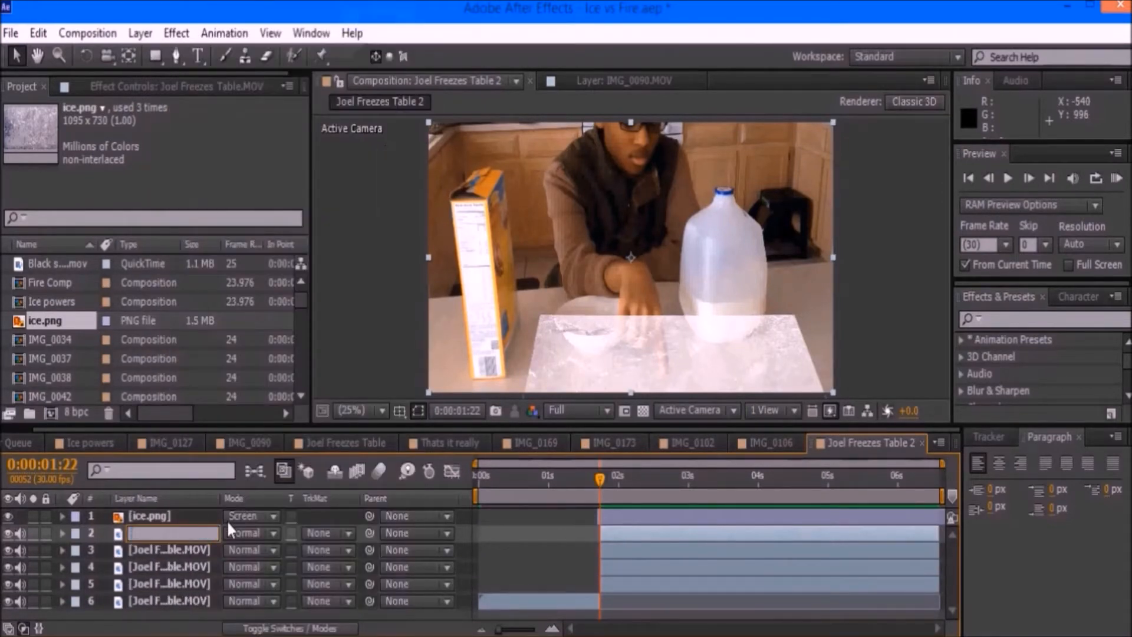
type("Hand")
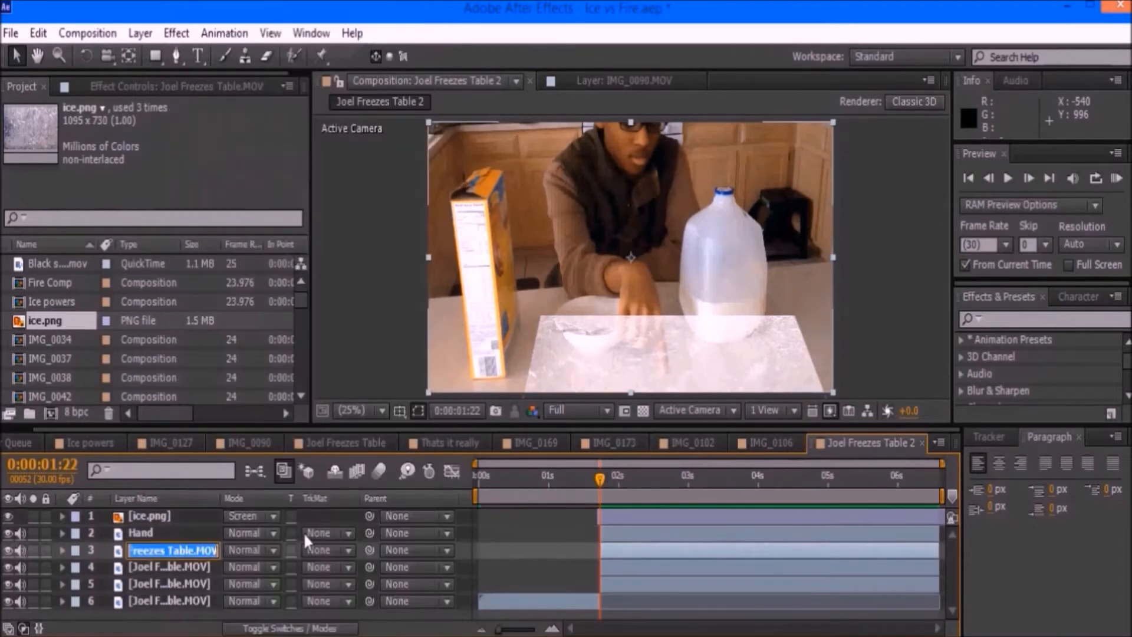
type("Bowl")
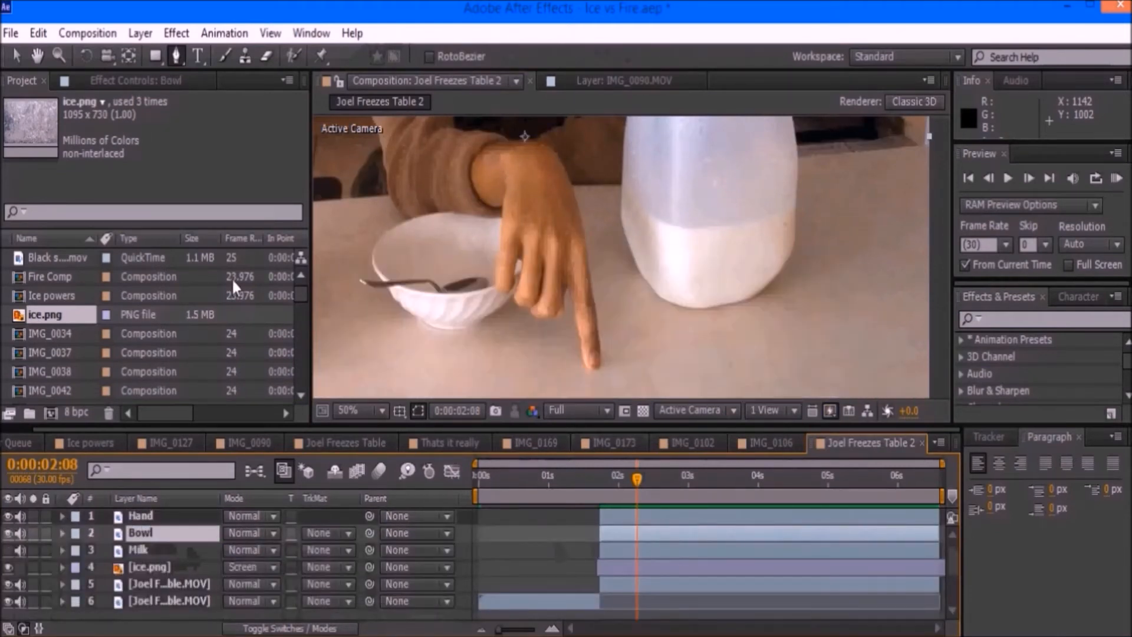
Trace the first points of a mask around the bowl
left_click(141, 533)
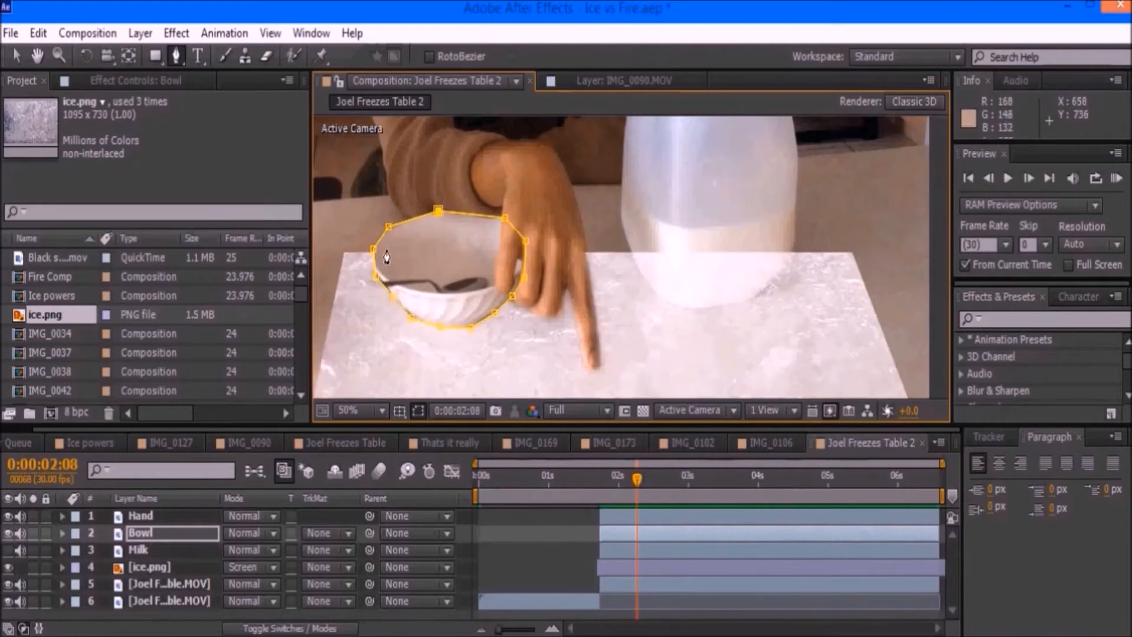
left_click(138, 549)
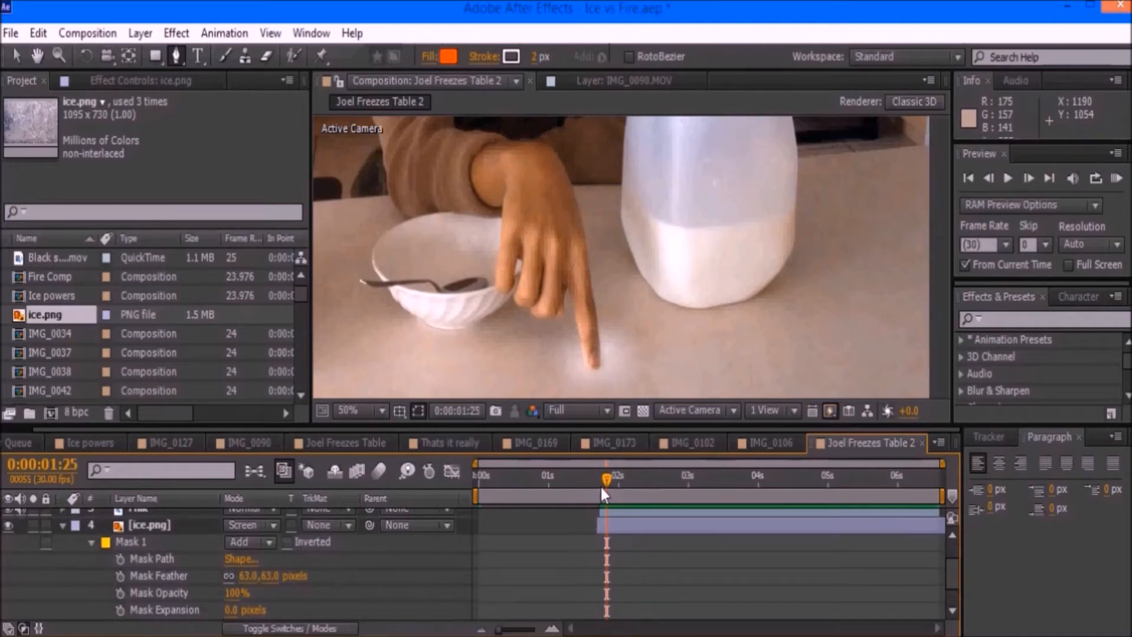
Trim the ice layer's out point and reveal its mask properties
key("alt+[")
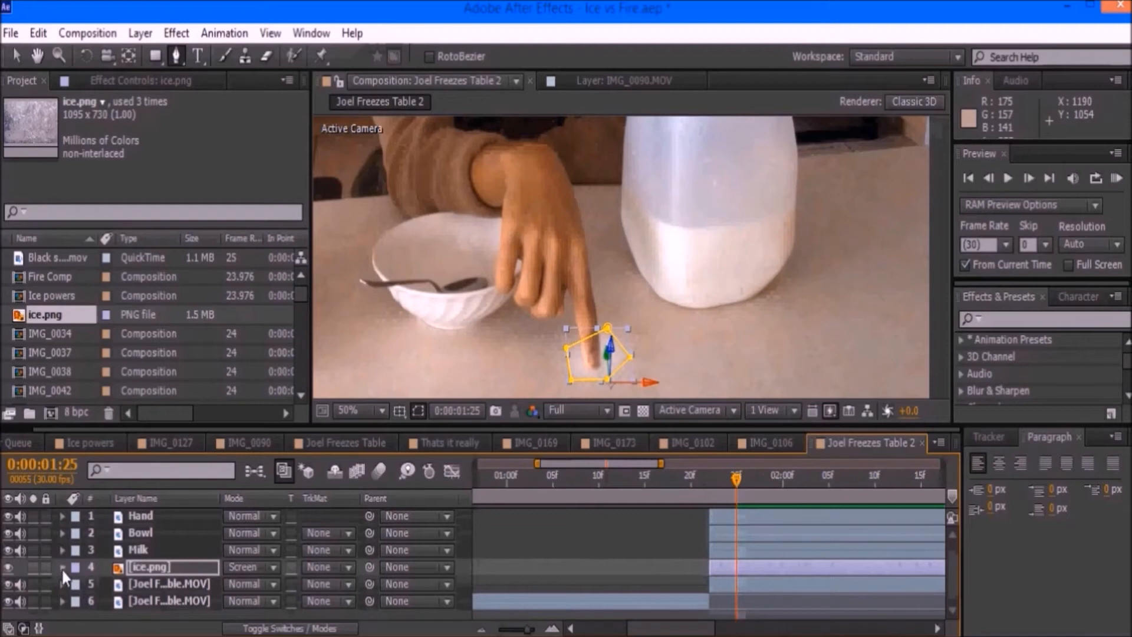
left_click(62, 567)
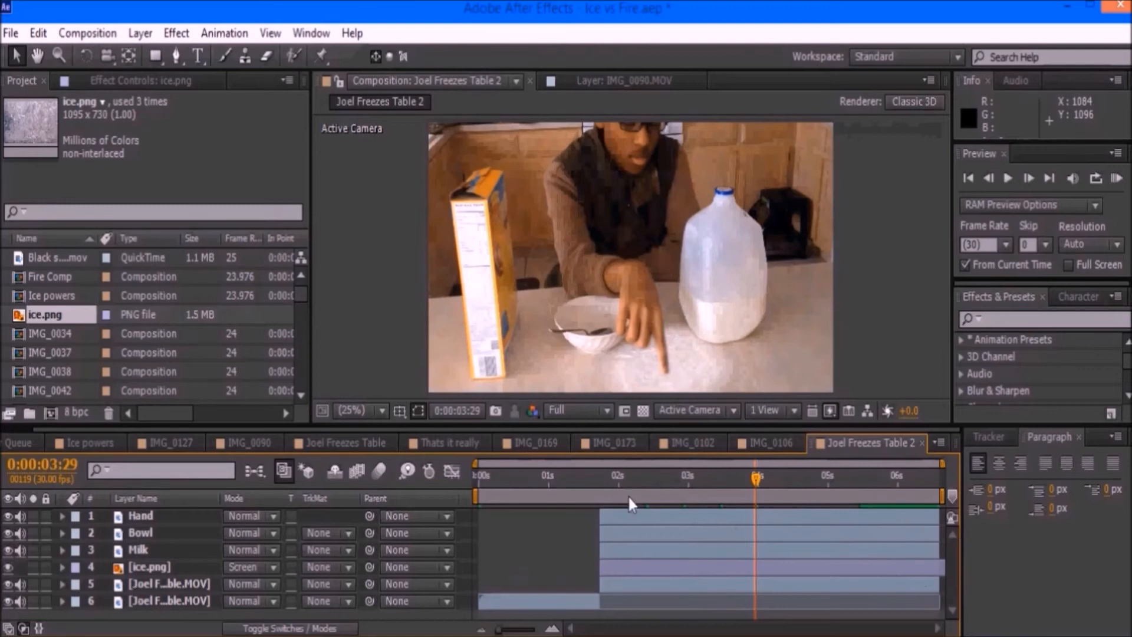
Preview the ice spreading, then search Effects for 'slider'
left_click_drag(754, 476, 634, 475)
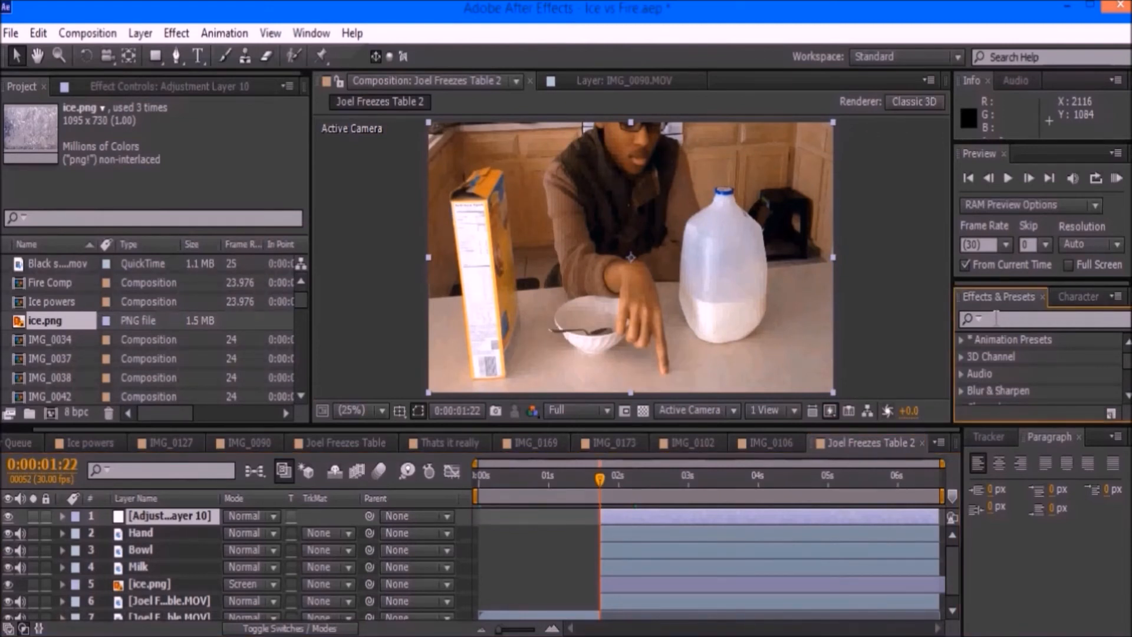
type("slider")
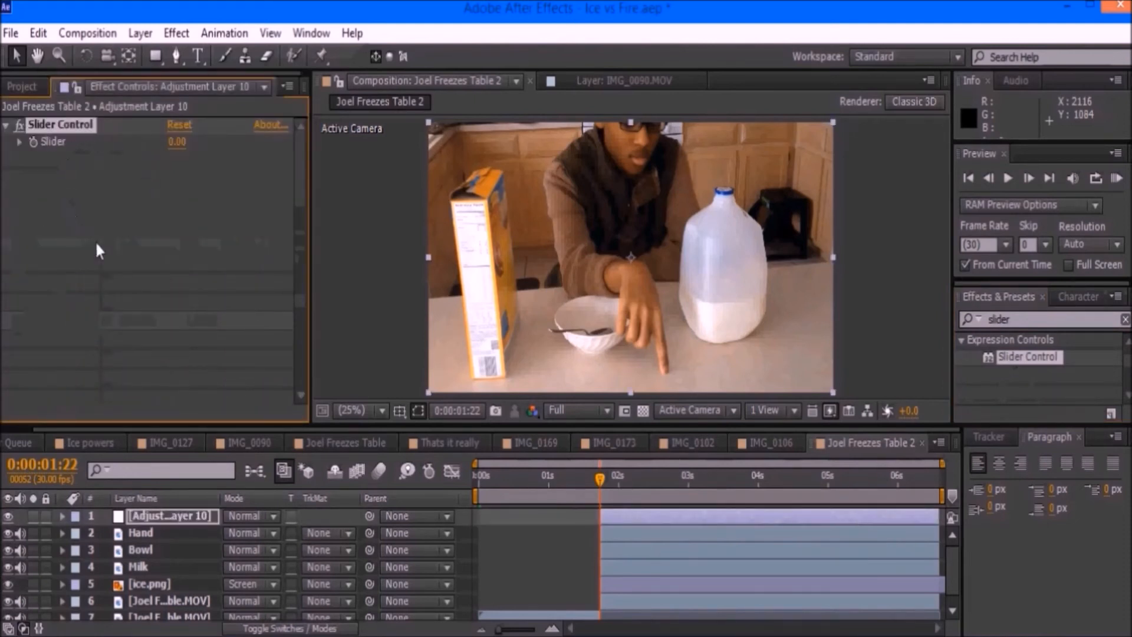
Add a 'wiggle(3,' expression to the adjustment layer's Position
left_click(64, 515)
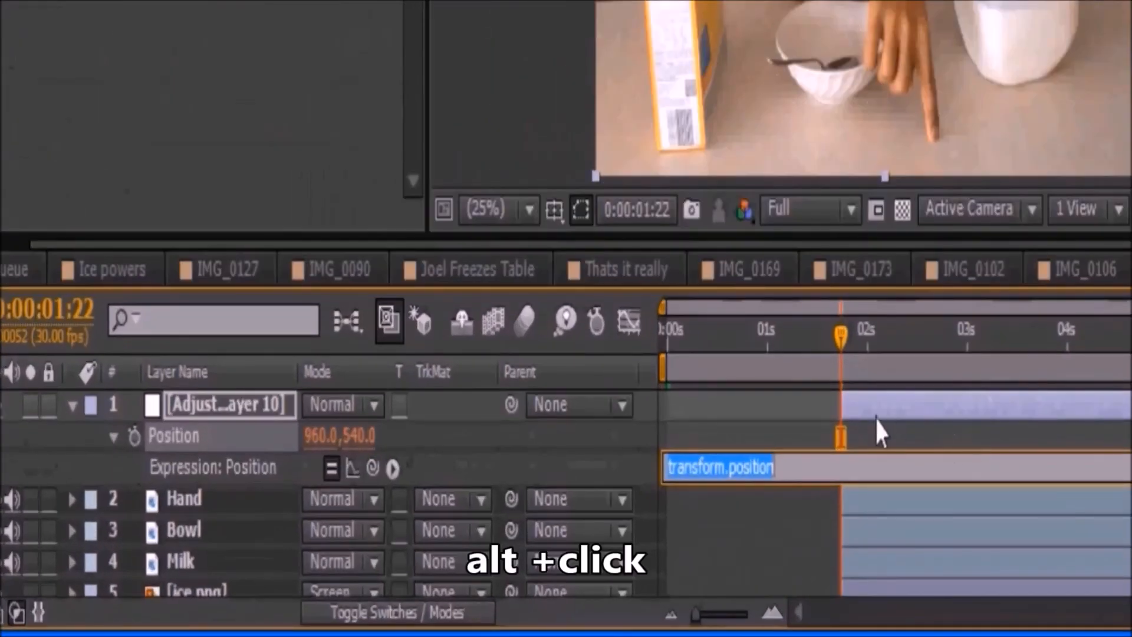
left_click(866, 467)
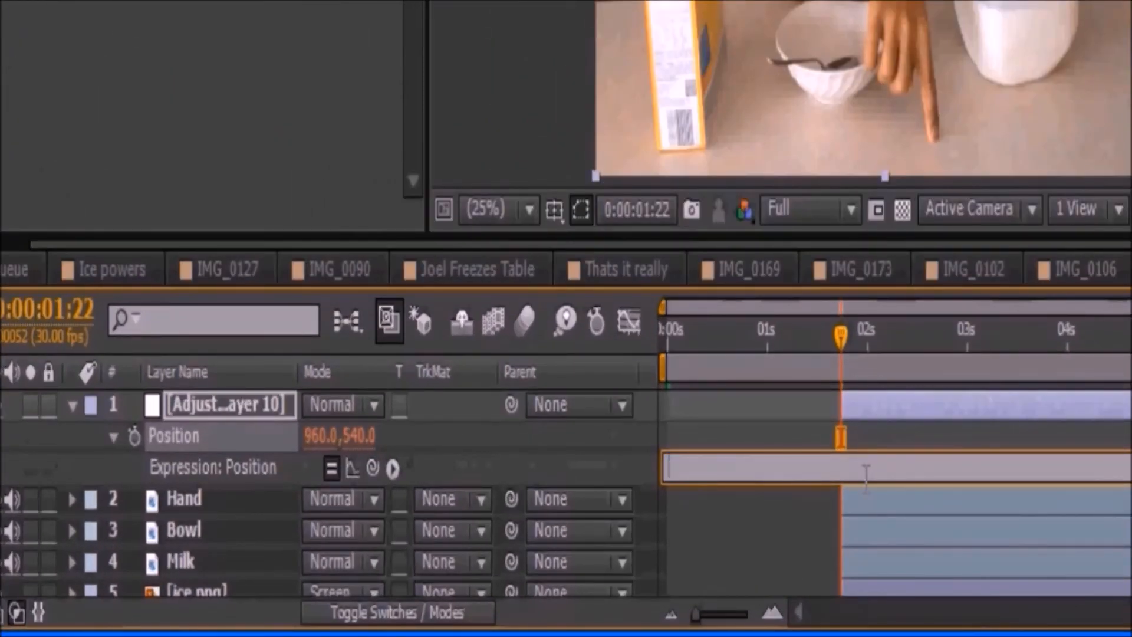
type("wiggle")
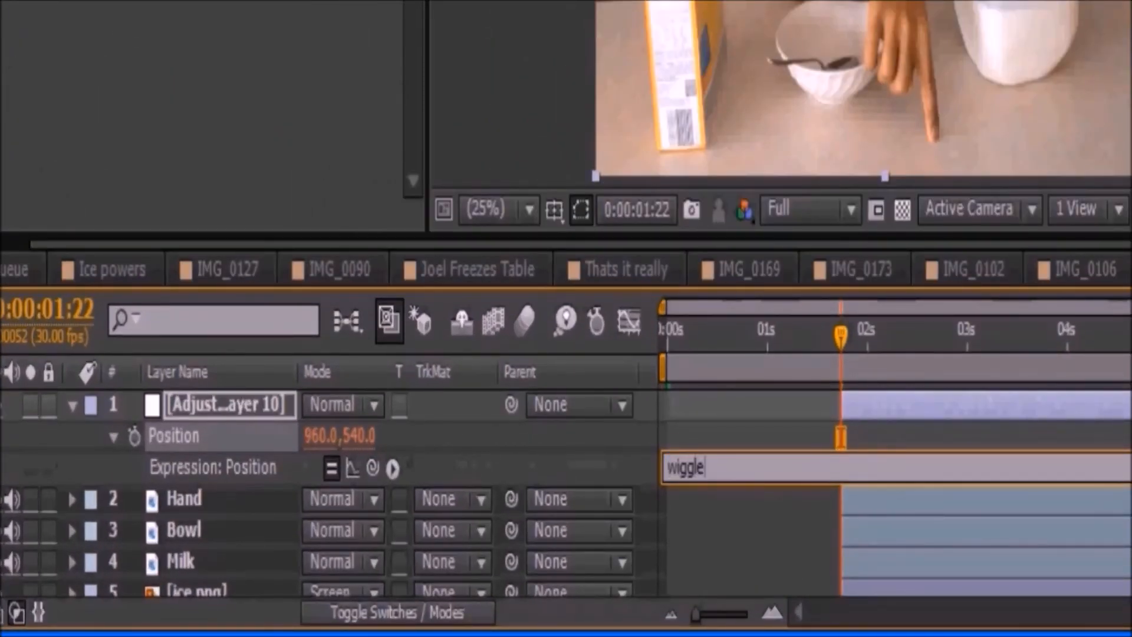
type("(")
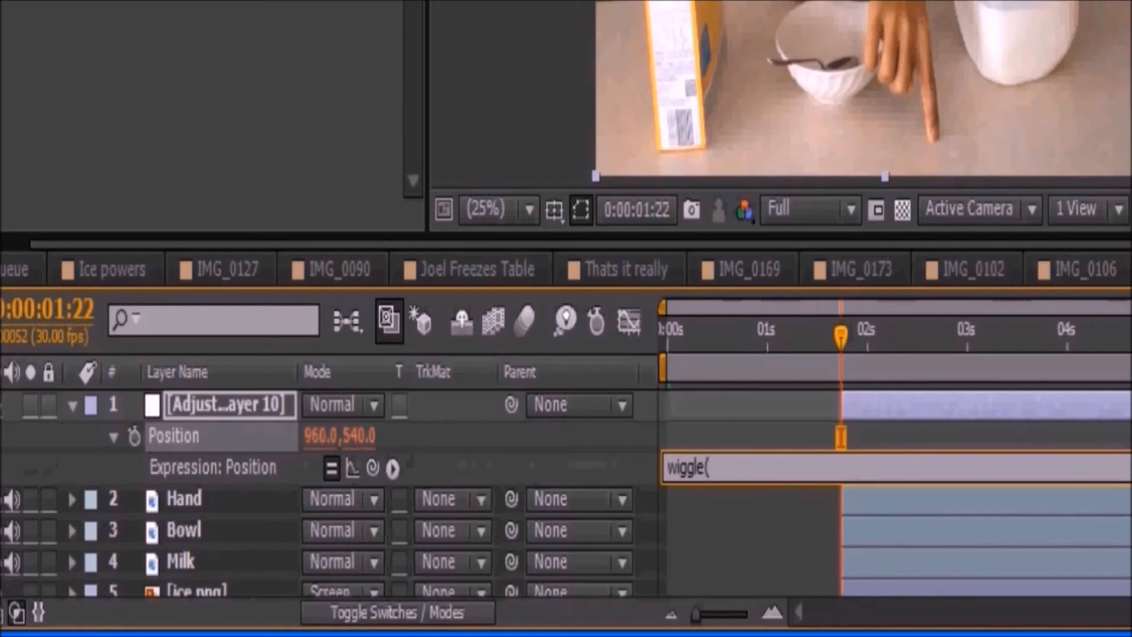
type("3,")
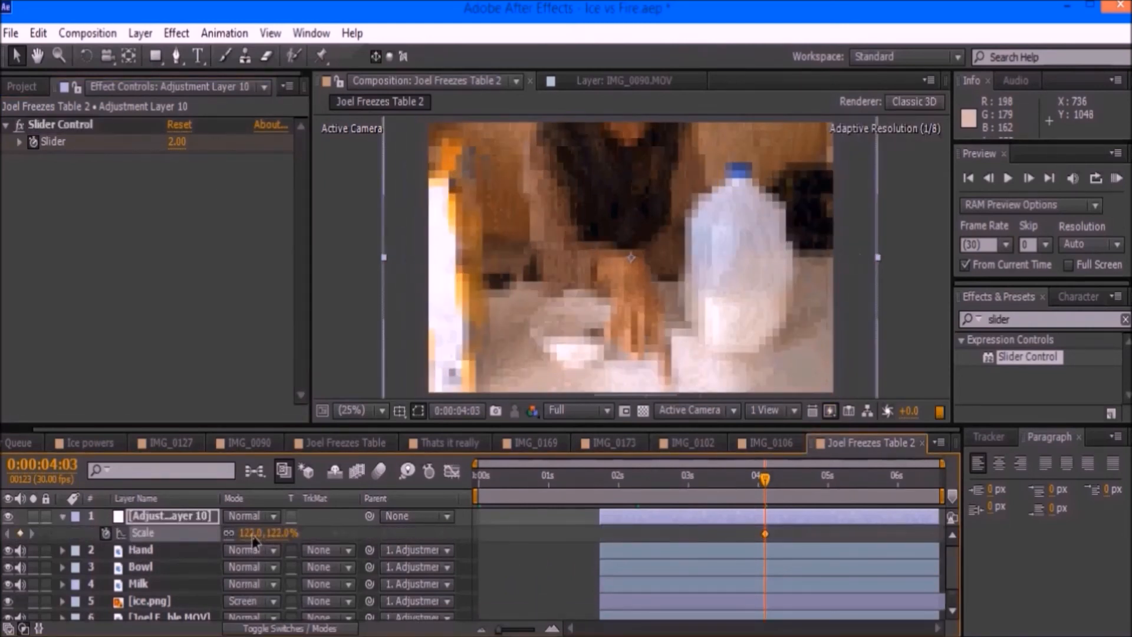
Drag the adjustment layer's Scale up to 122%
left_click_drag(267, 533, 246, 533)
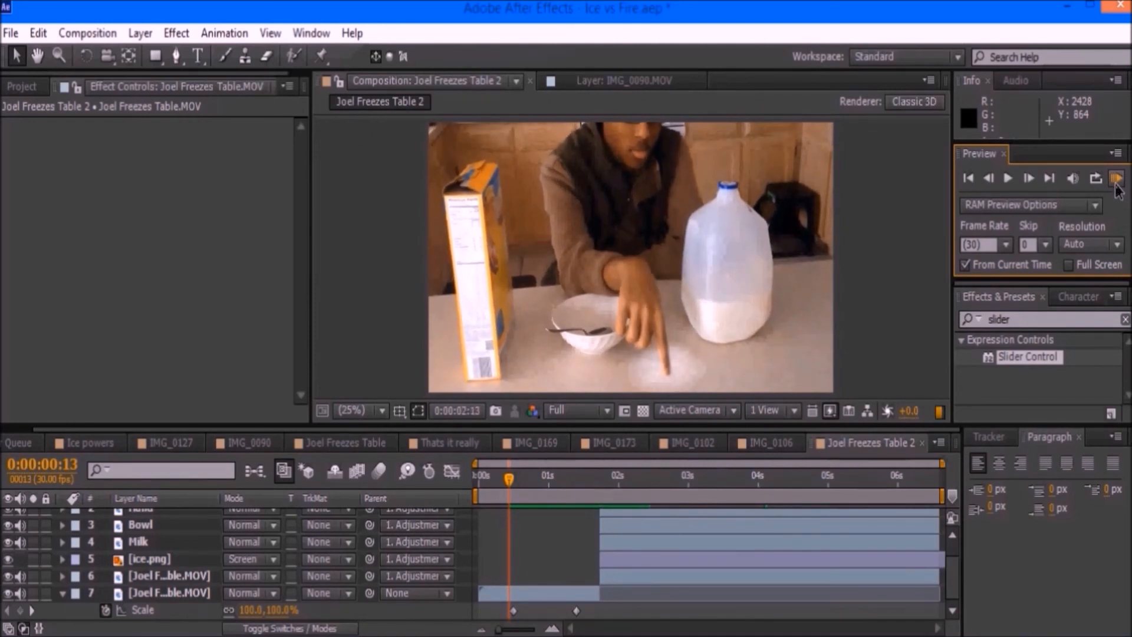
left_click(1008, 177)
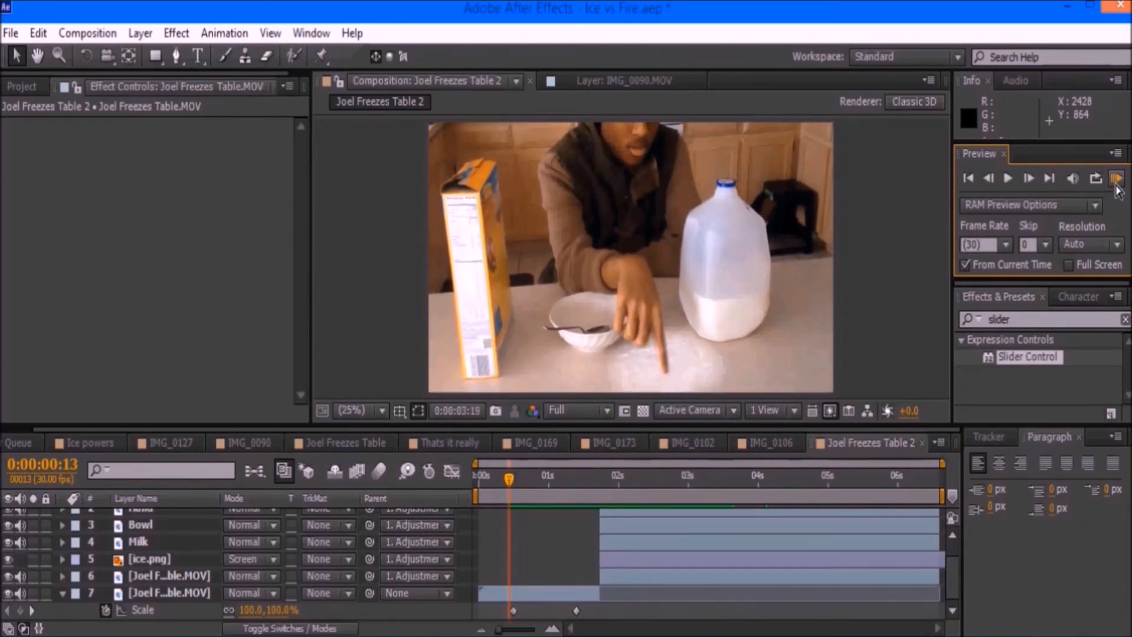